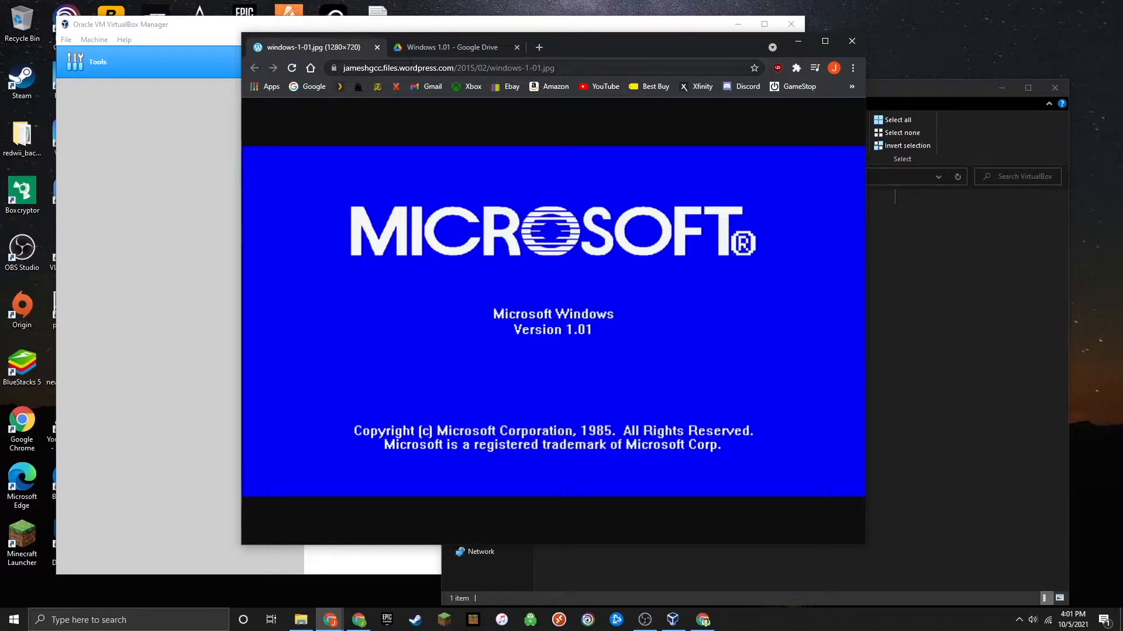
- Switch Chrome to the shared Windows 1.01 Google Drive folder holding Windows 1.01.ima
left_click(451, 47)
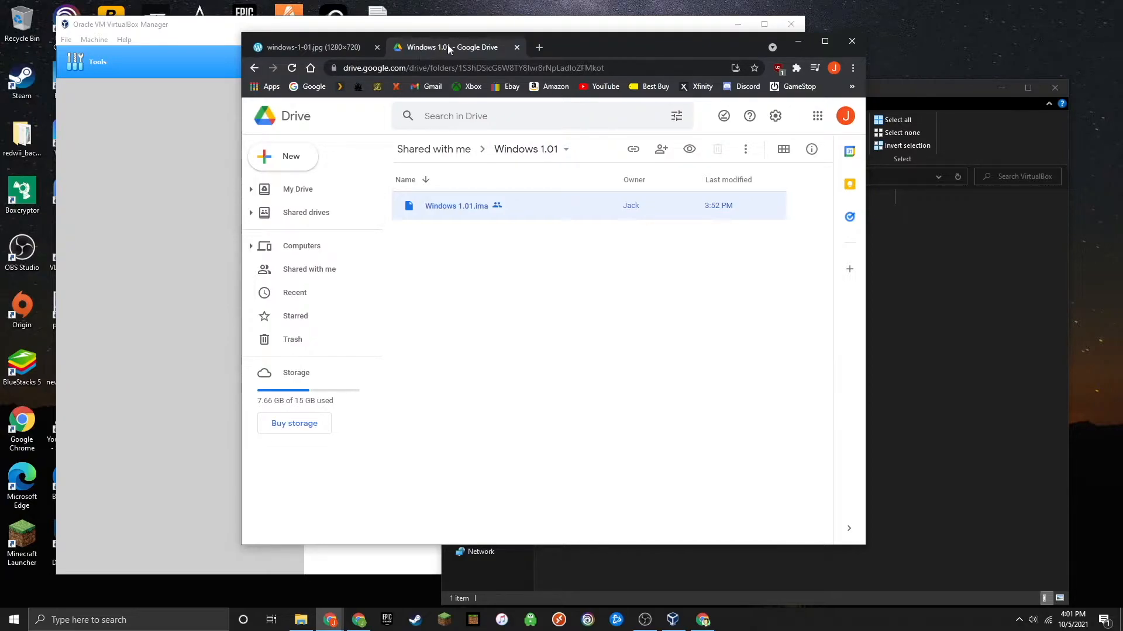
mouse_move(472, 53)
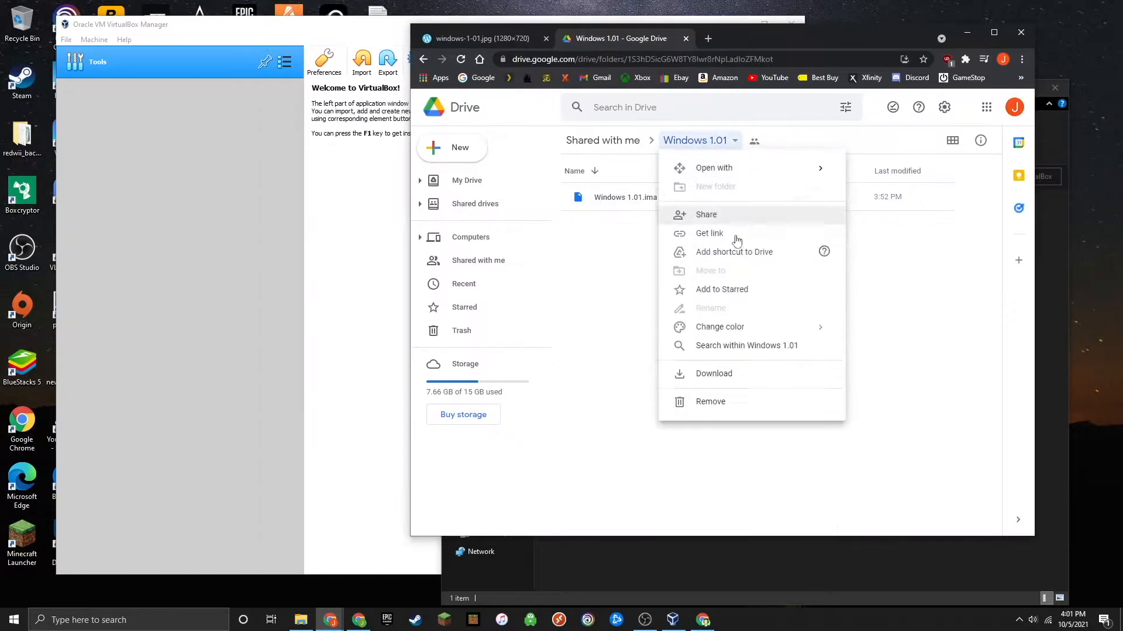
- Download the Windows 1.01 folder as a zip into E:\VirtualBox
left_click(713, 373)
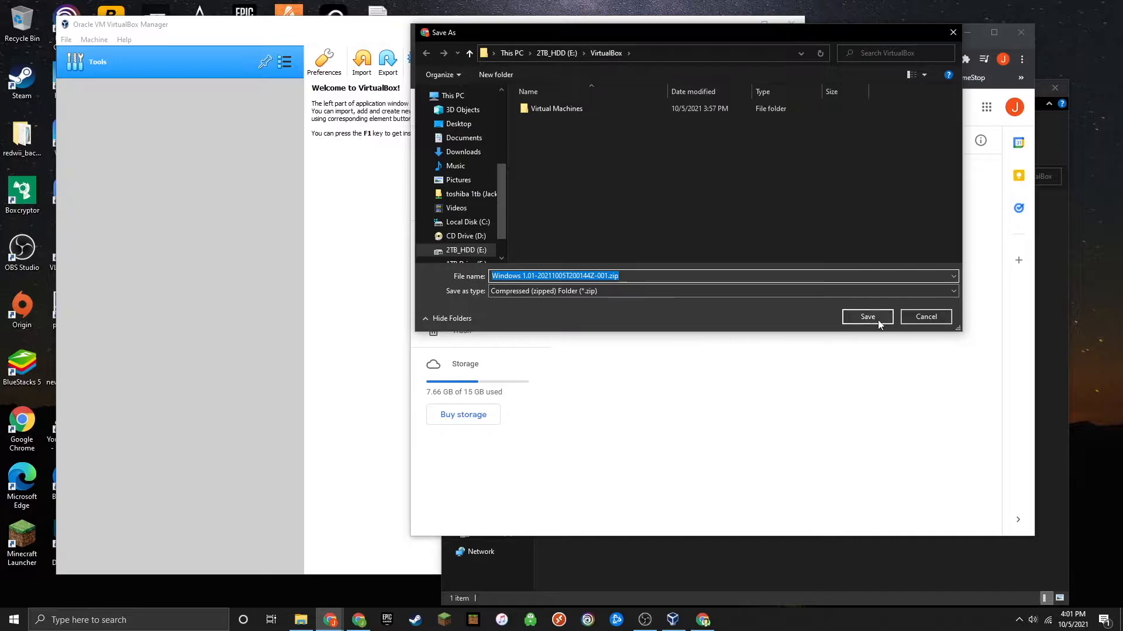
left_click(866, 317)
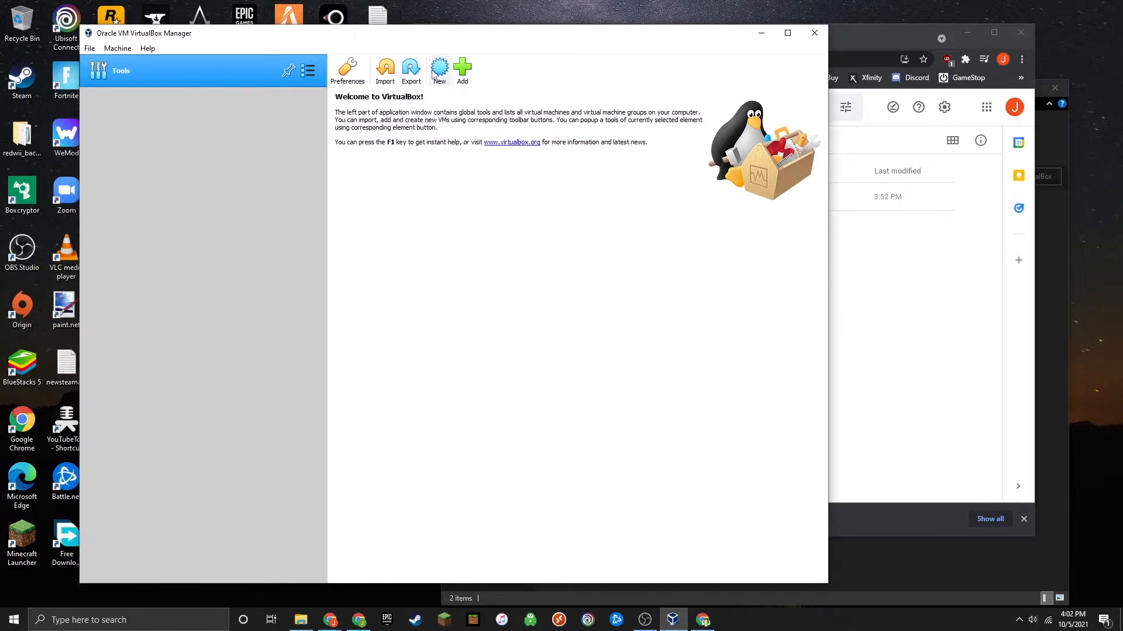
- Start a new VM named Windows 1.01 stored in E:\VirtualBox\Virtual Machines
left_click(463, 70)
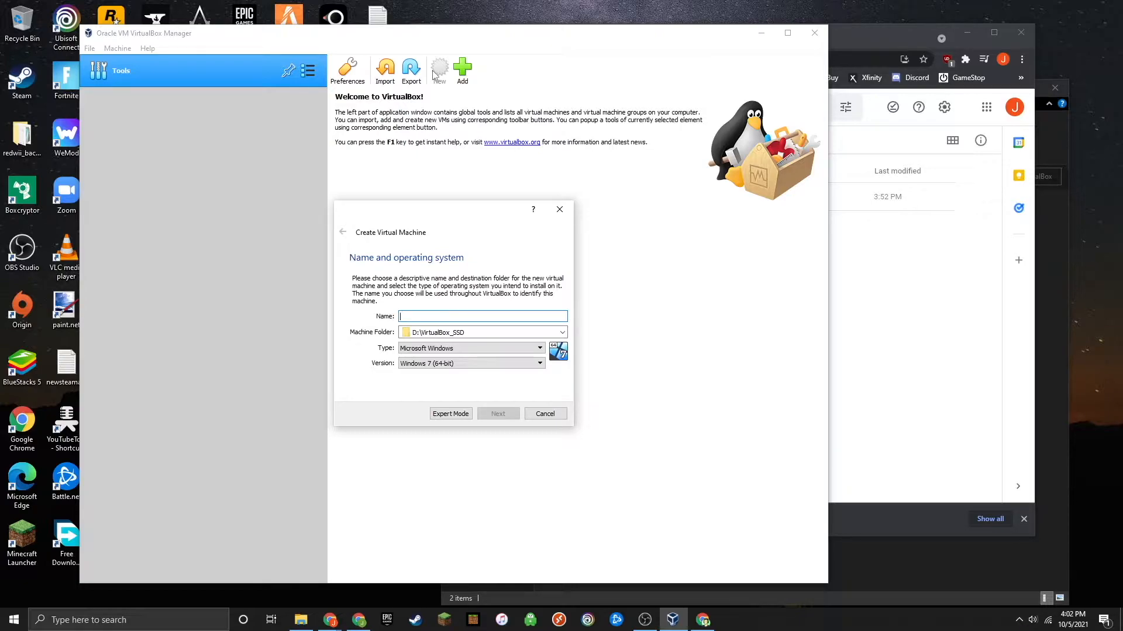
type("Windows 1.01")
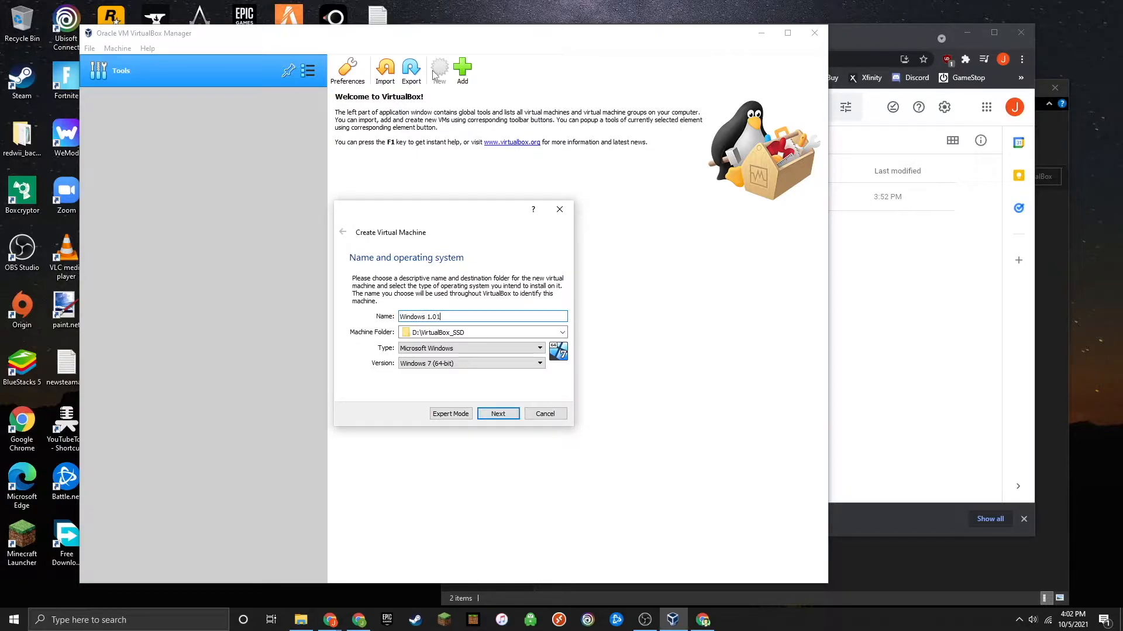
left_click(563, 330)
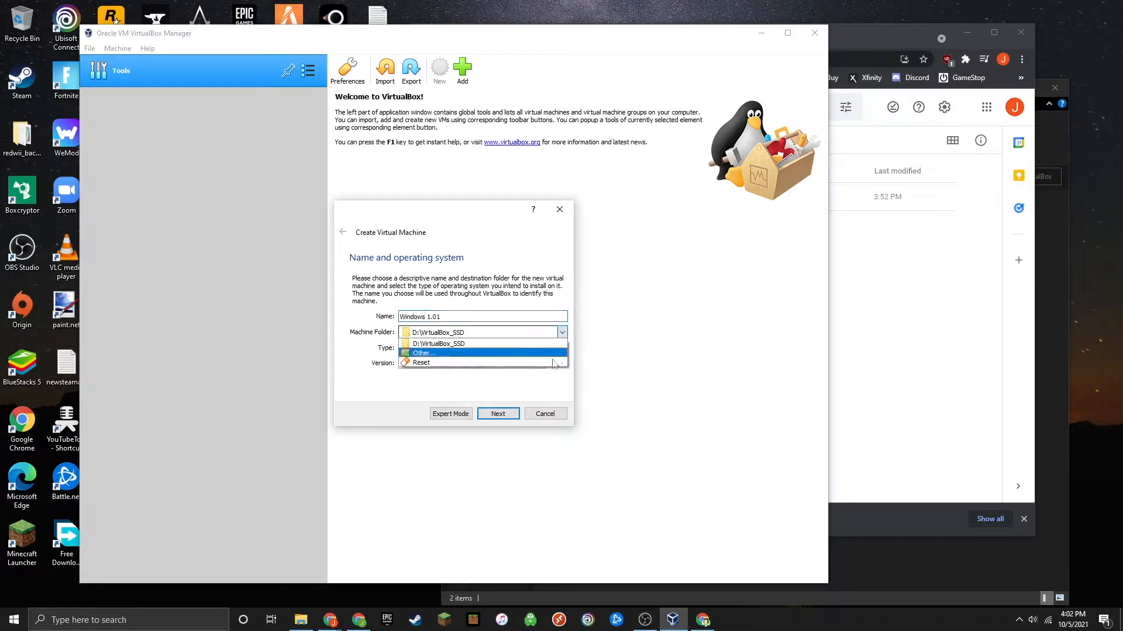
left_click(422, 353)
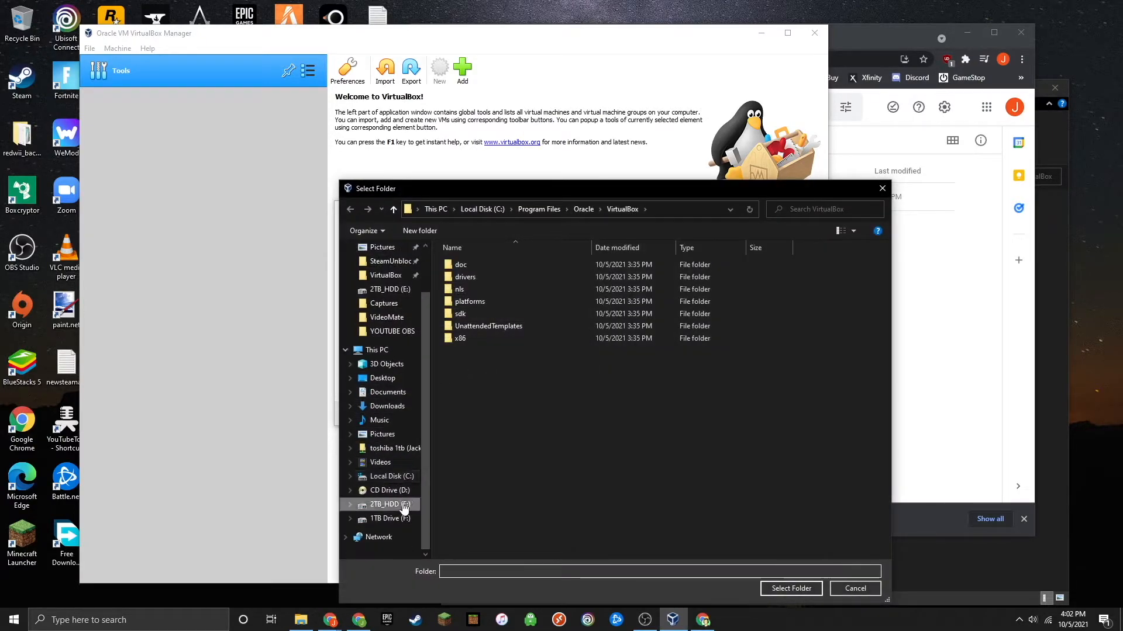
left_click(385, 504)
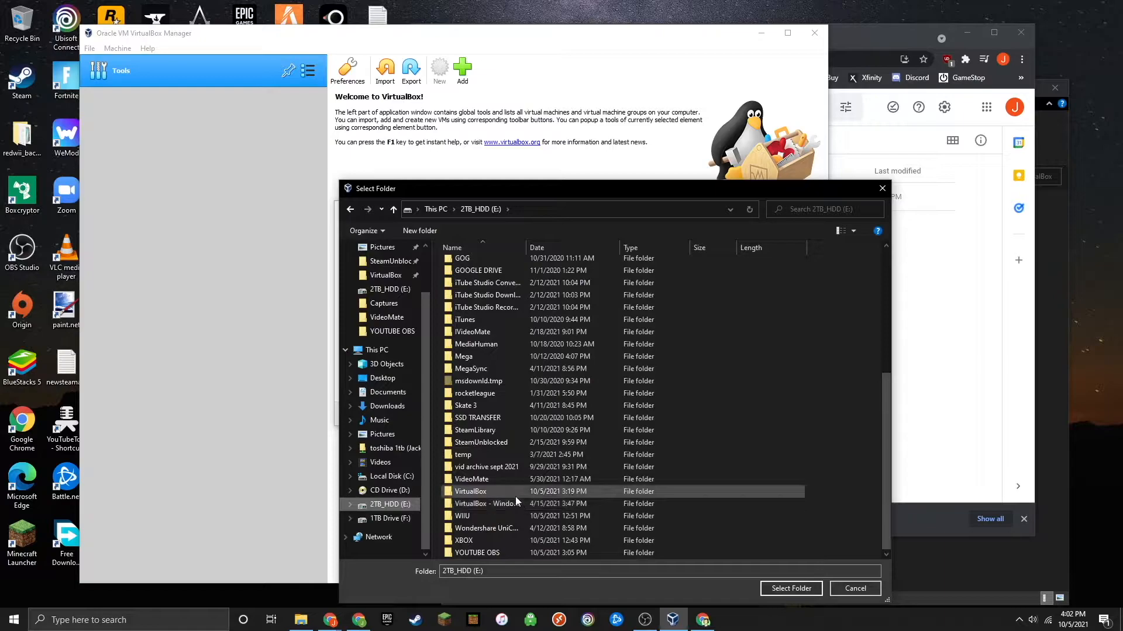
double_click(470, 491)
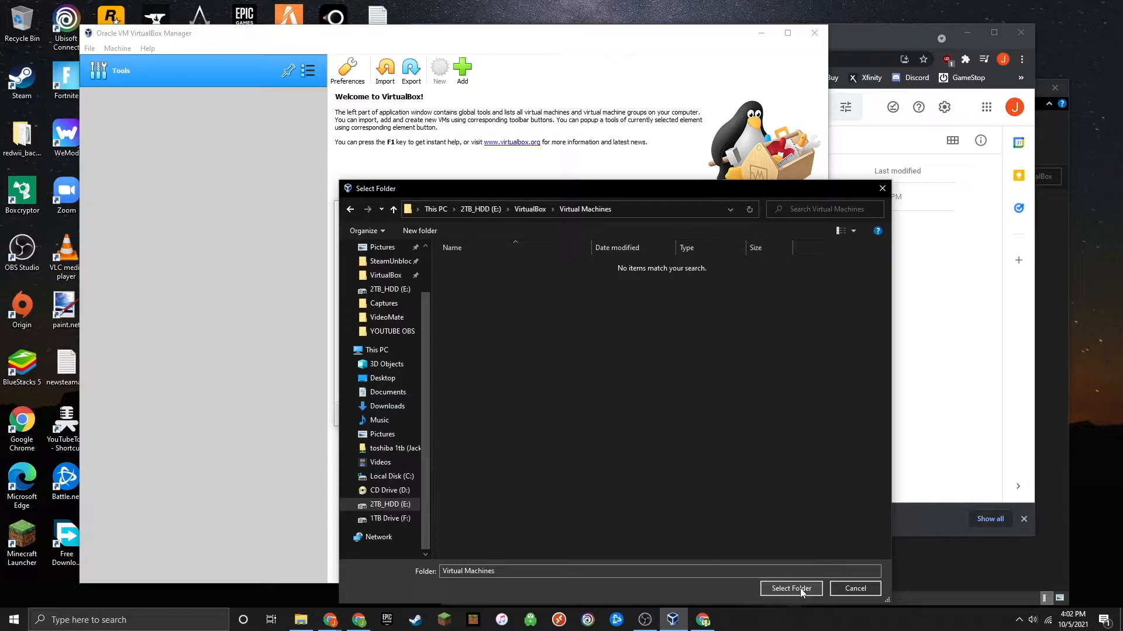
left_click(790, 588)
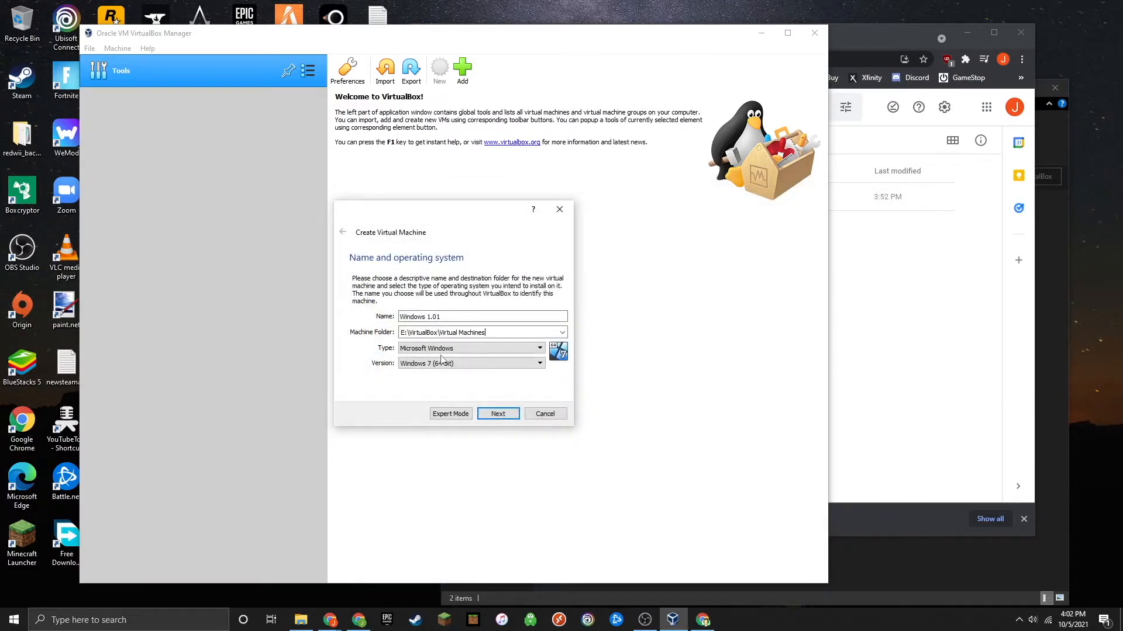
- Set the machine's version to Windows 3.1
left_click(465, 349)
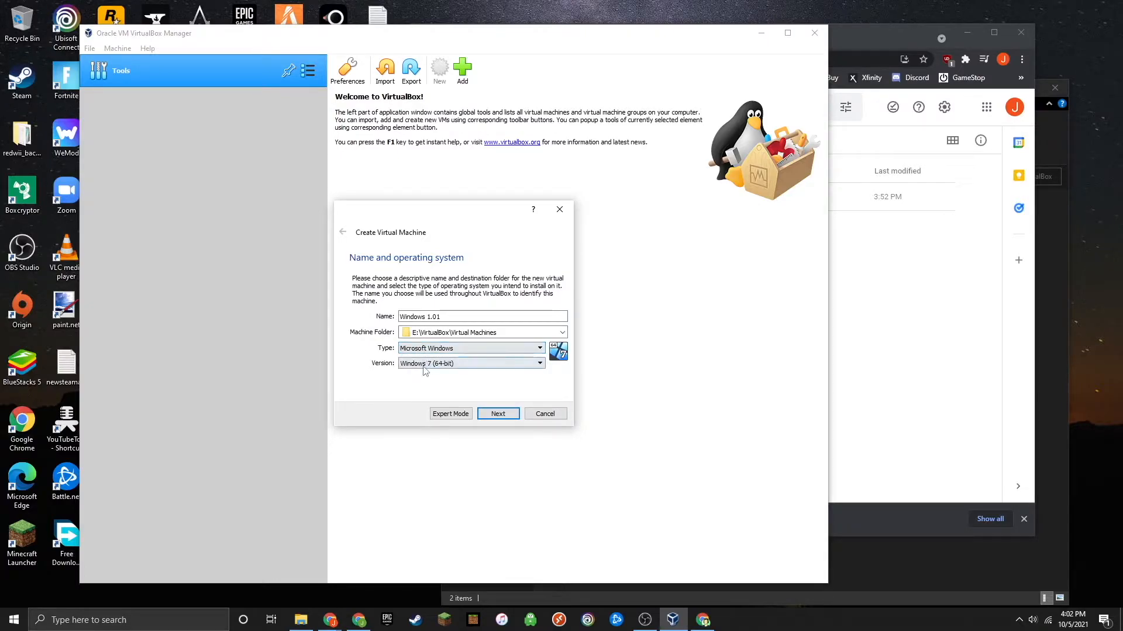
left_click(469, 362)
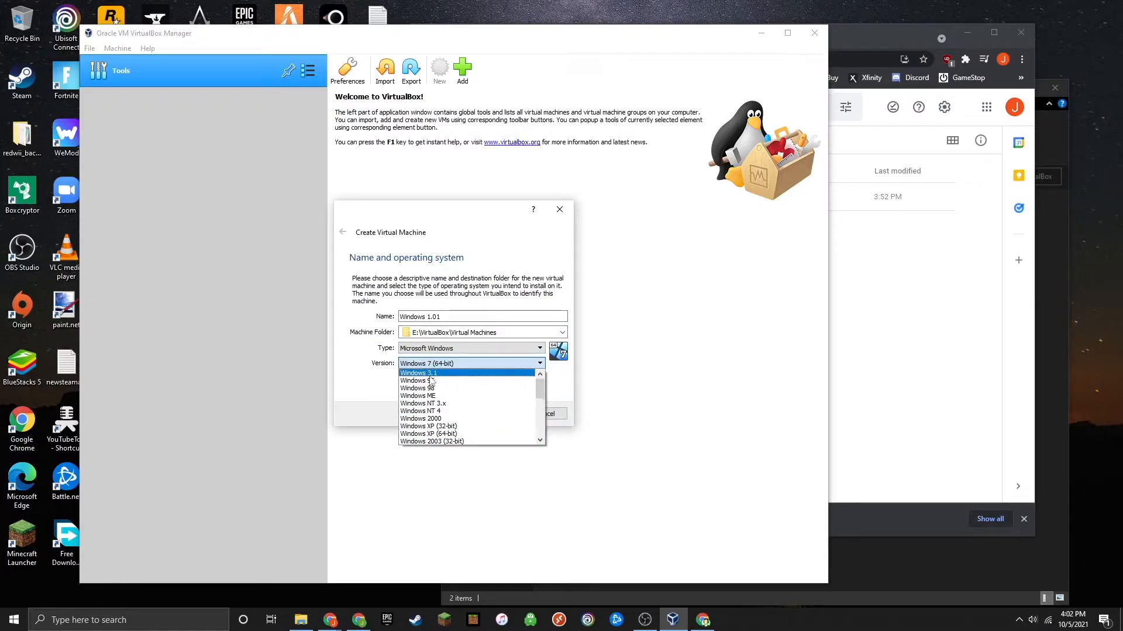
left_click(418, 373)
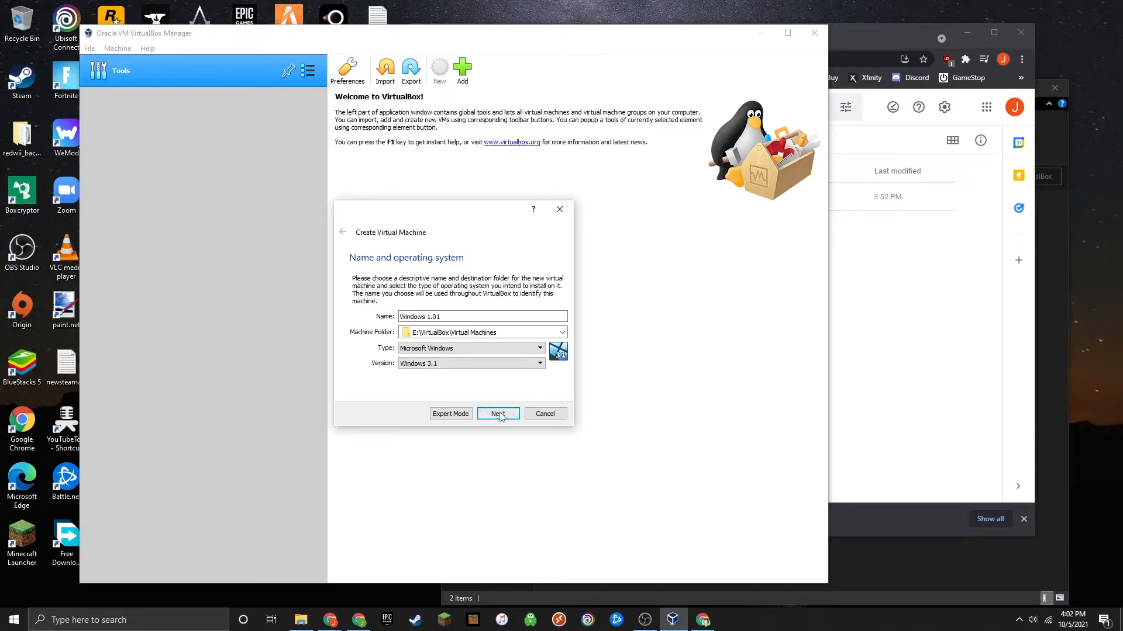
- Accept 32 MB memory and create a dynamically allocated 100.01 MB VDI hard disk
left_click(498, 414)
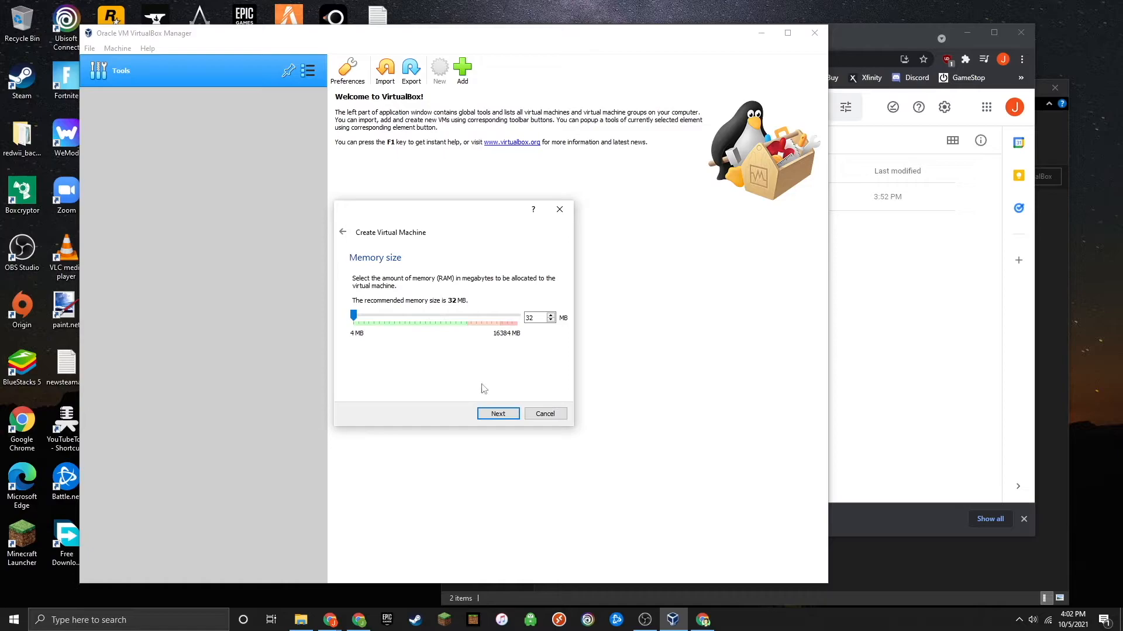
left_click(498, 414)
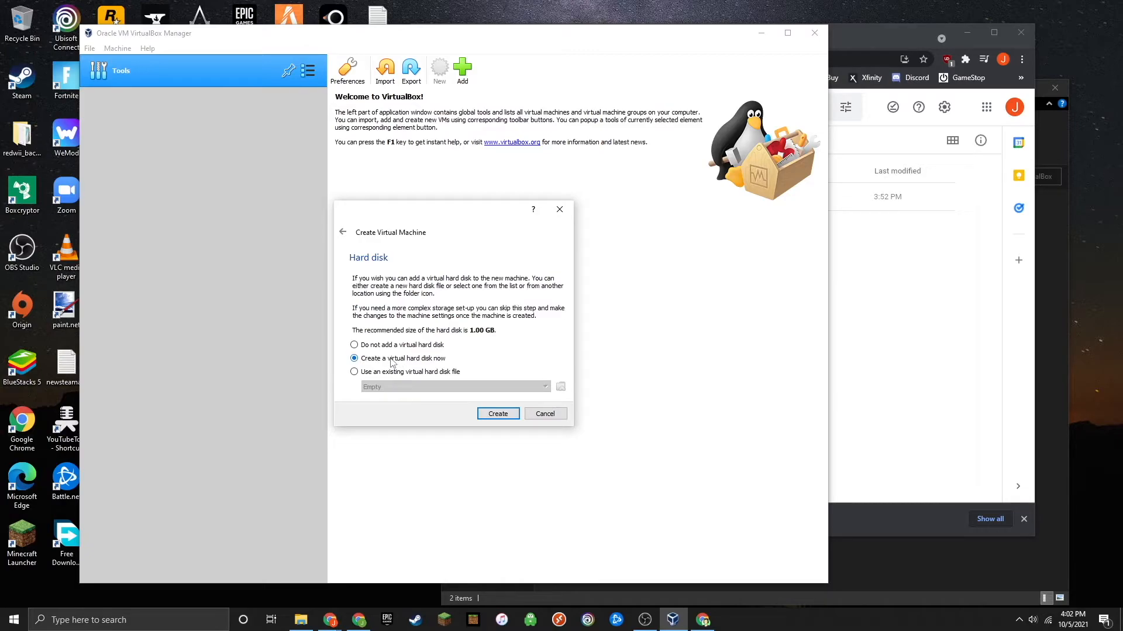
left_click(499, 414)
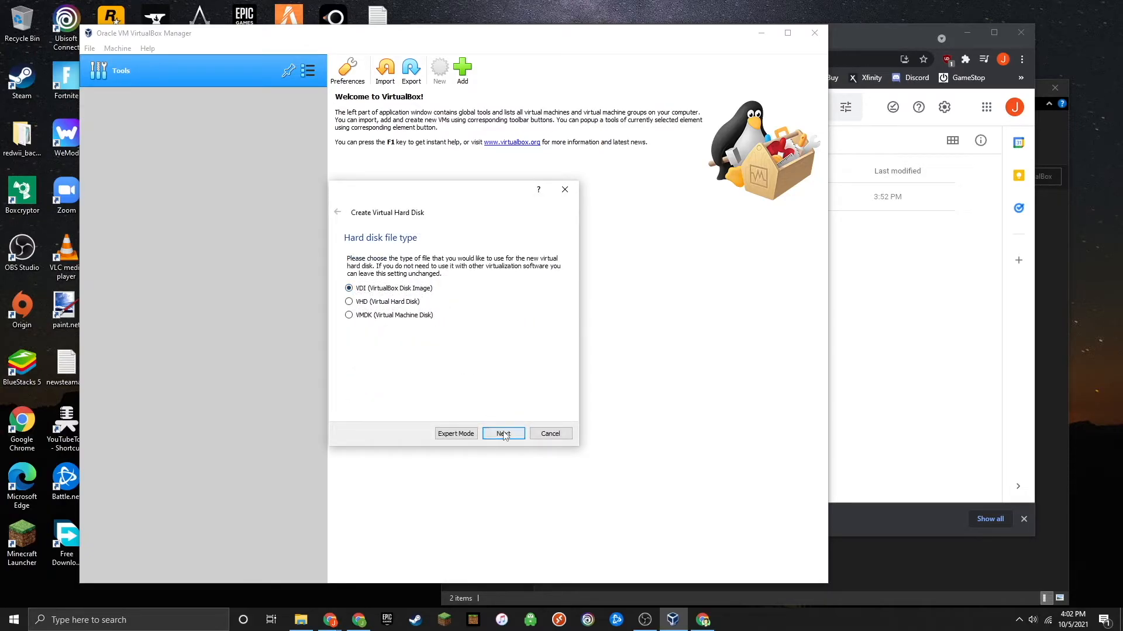
left_click(503, 433)
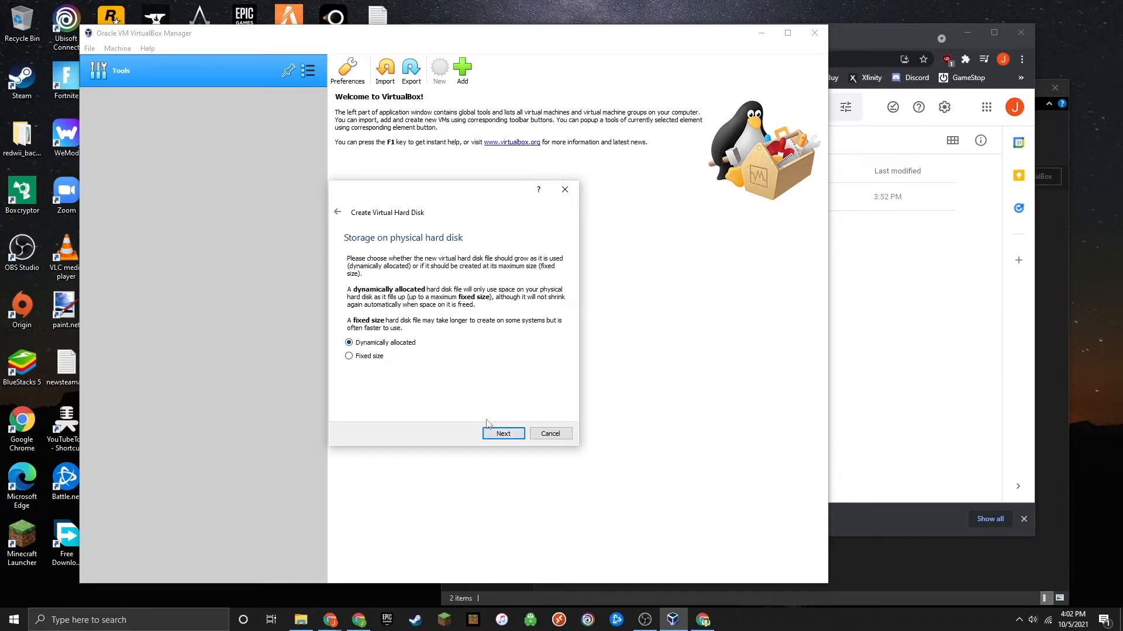
left_click(503, 432)
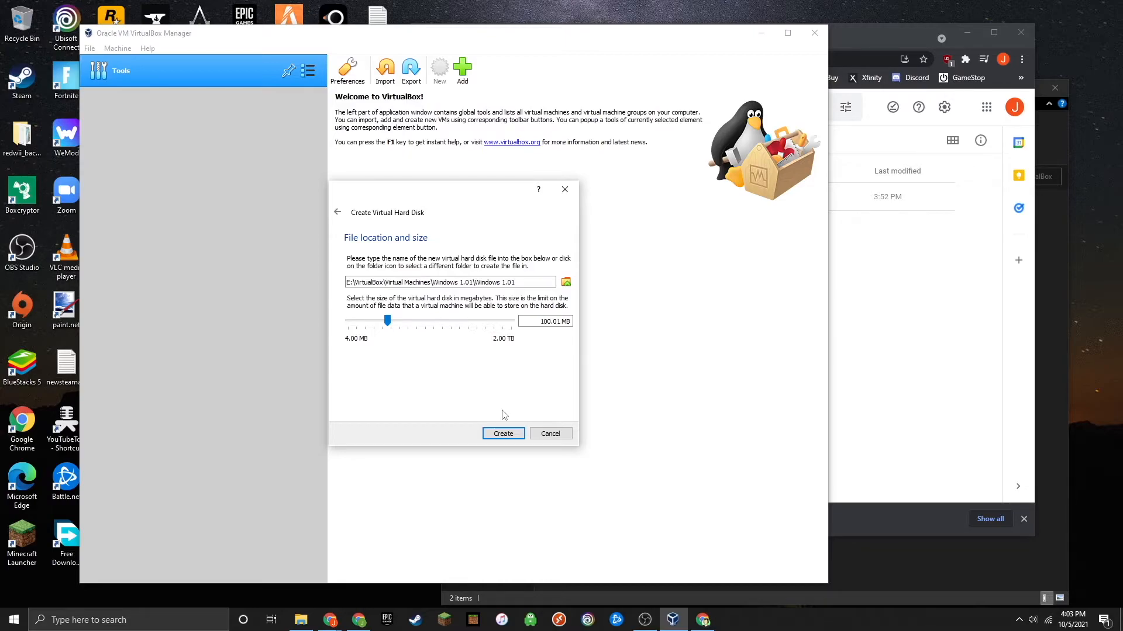
left_click(502, 433)
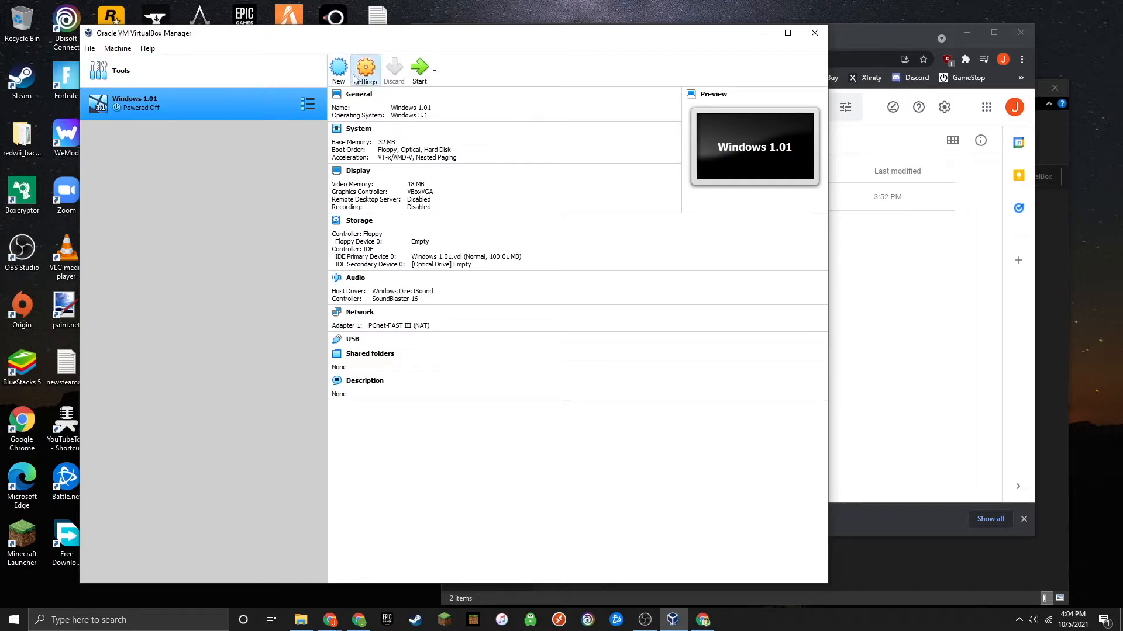
- In the machine's Storage settings, browse for a disk file for the empty floppy slot
left_click(365, 70)
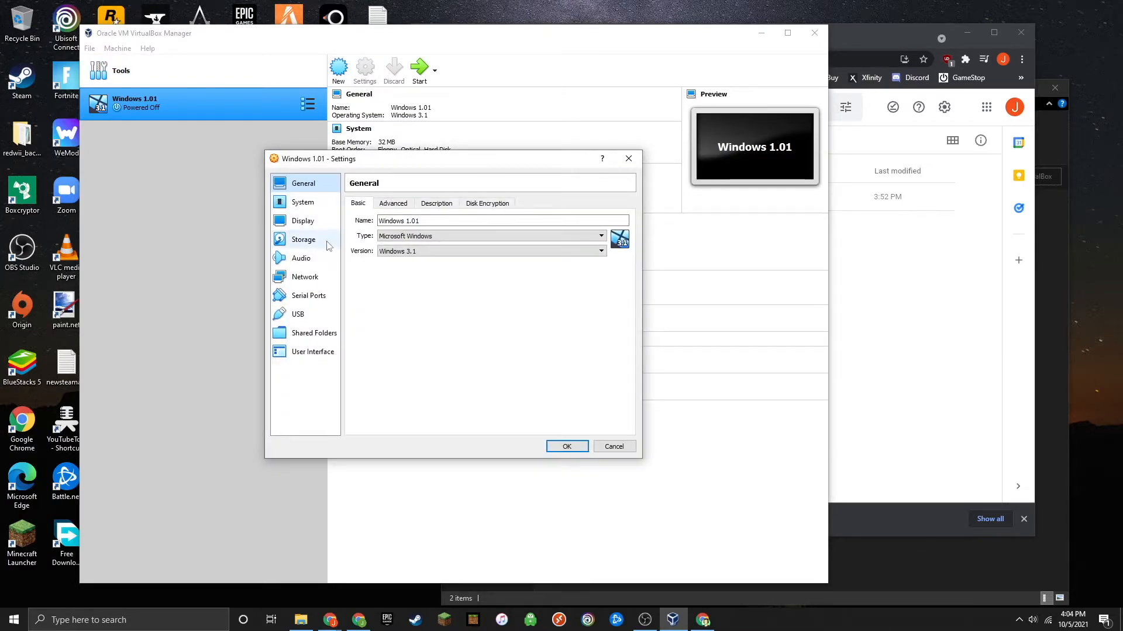
left_click(303, 238)
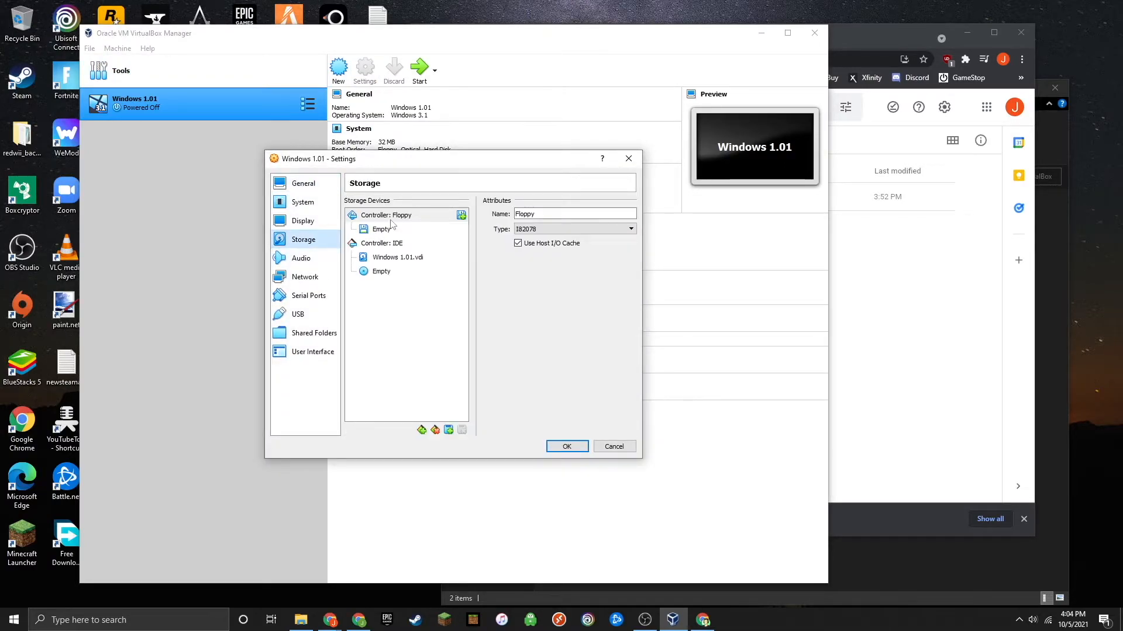
left_click(381, 228)
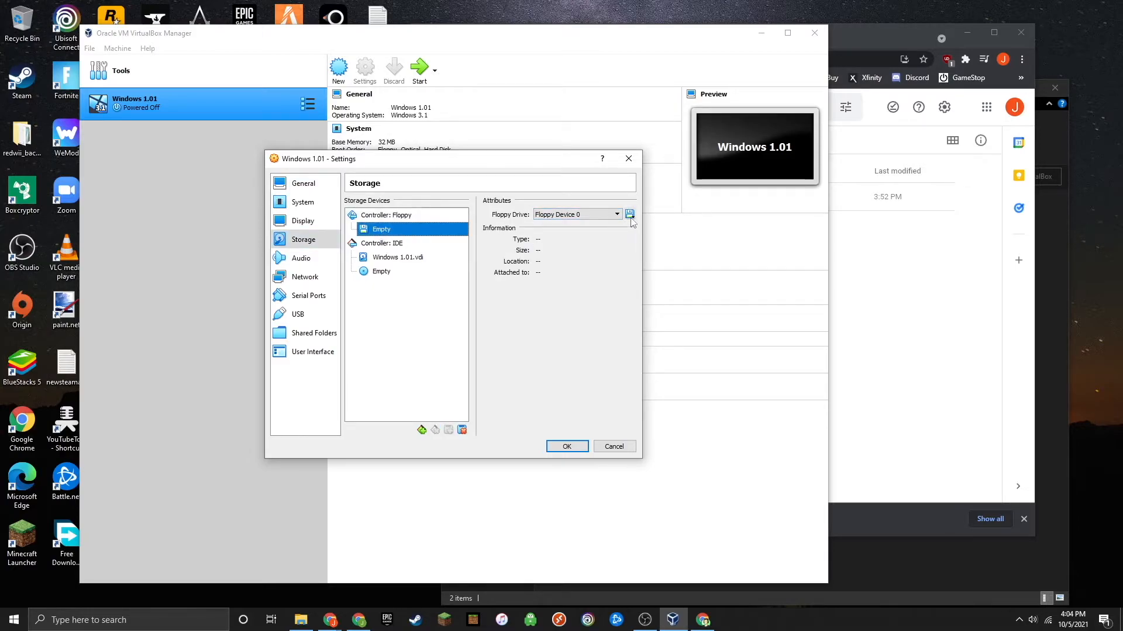
mouse_move(629, 214)
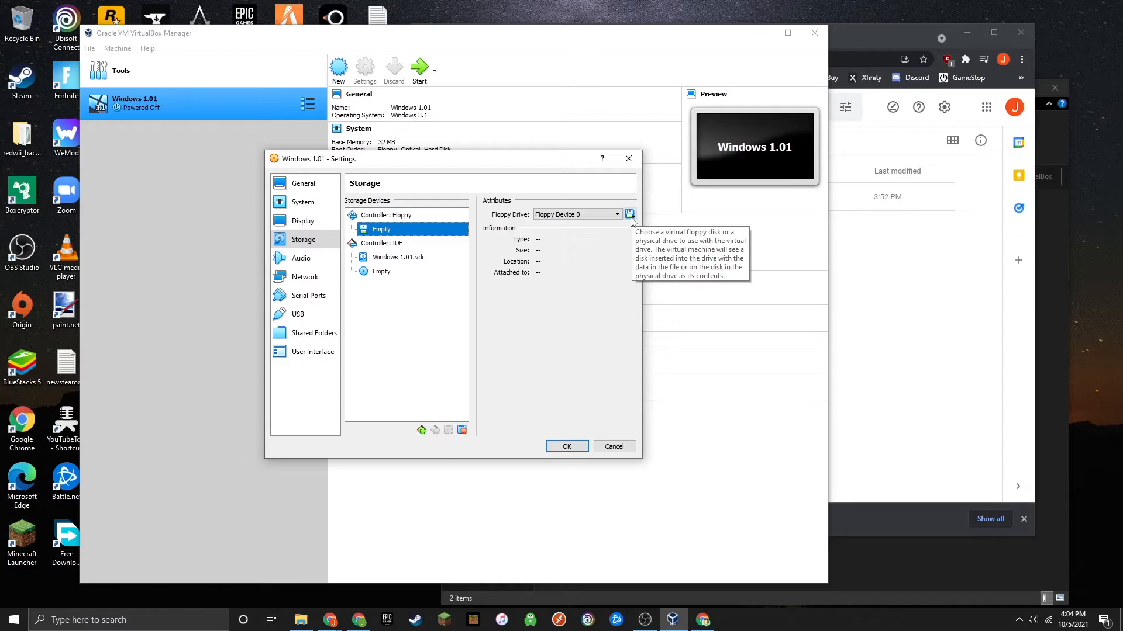
left_click(629, 214)
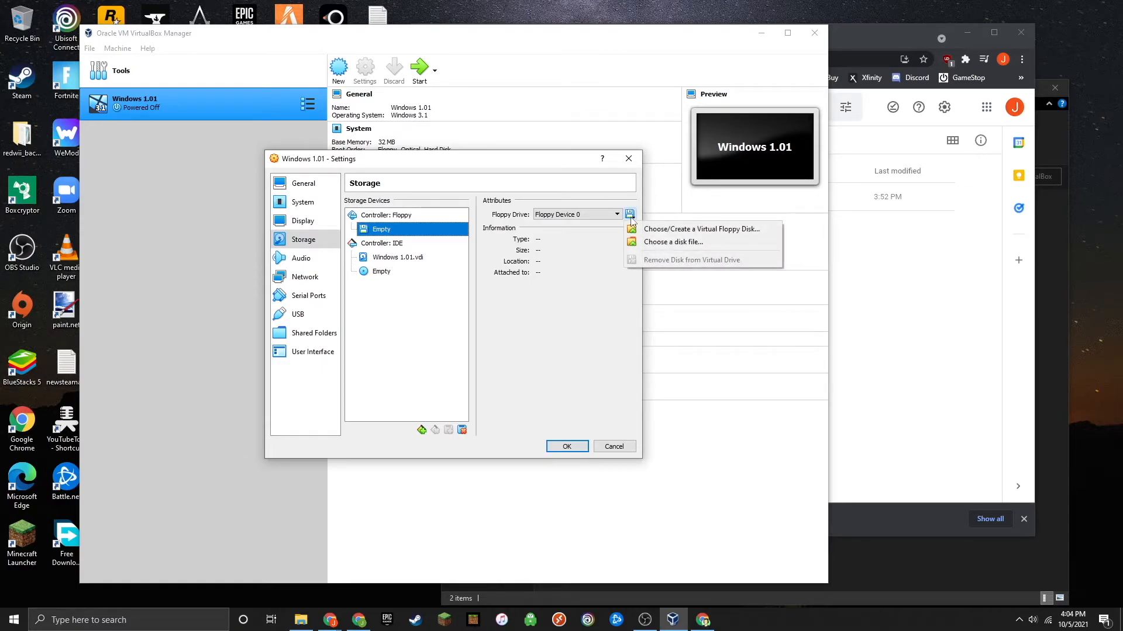
left_click(701, 228)
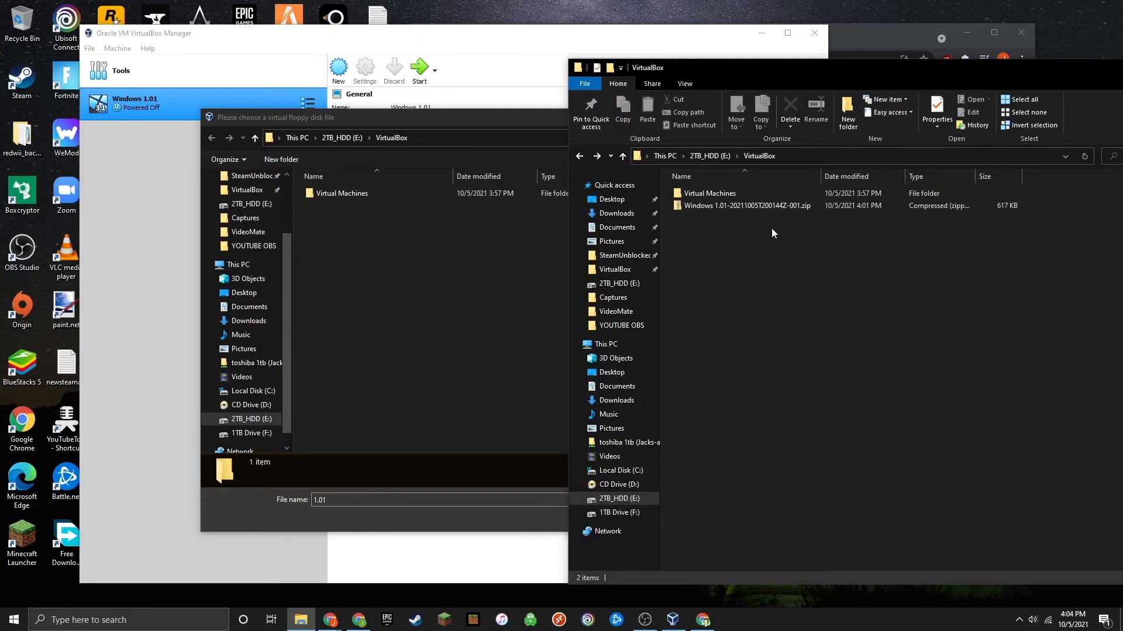
mouse_move(732, 237)
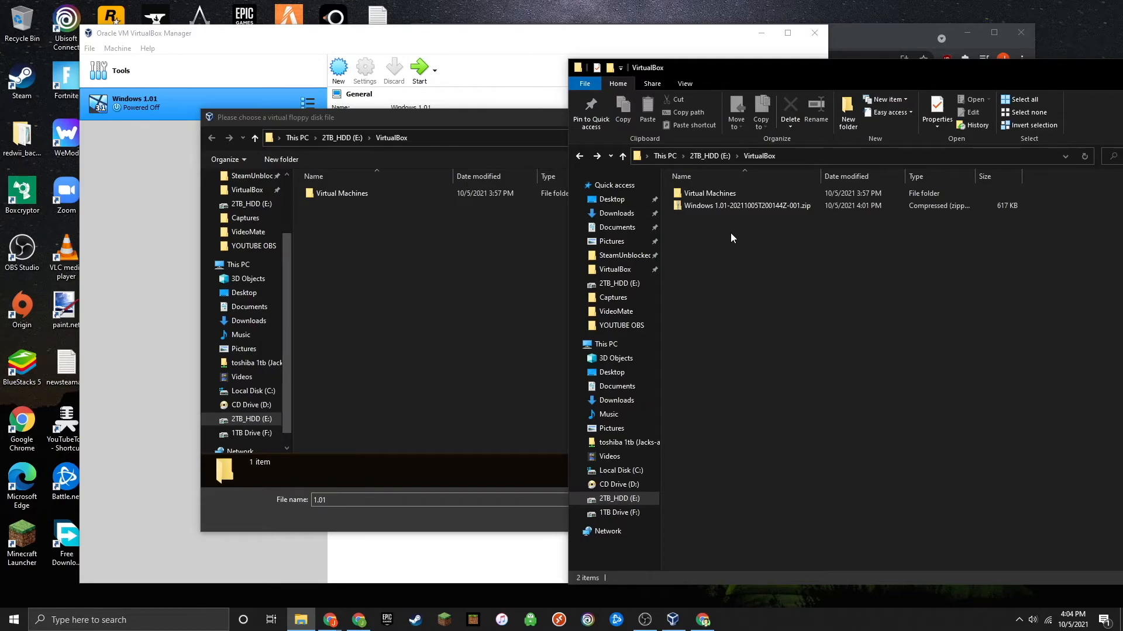
- Extract the Windows 1.01 zip into E:\VirtualBox, creating a Windows 1.01 folder
left_click(744, 206)
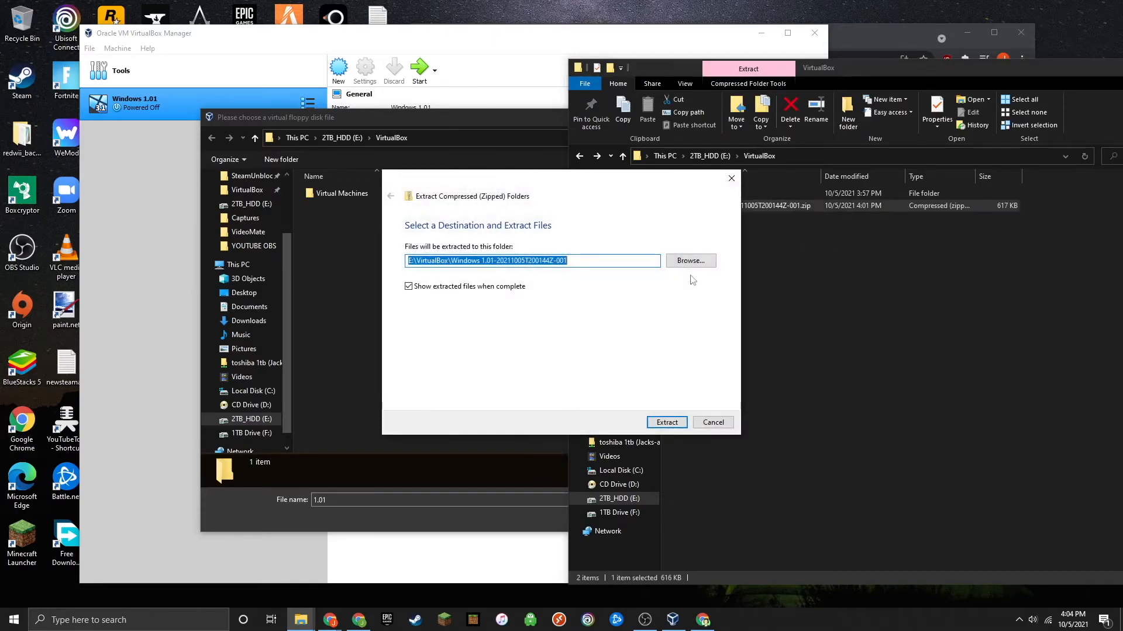
left_click(688, 259)
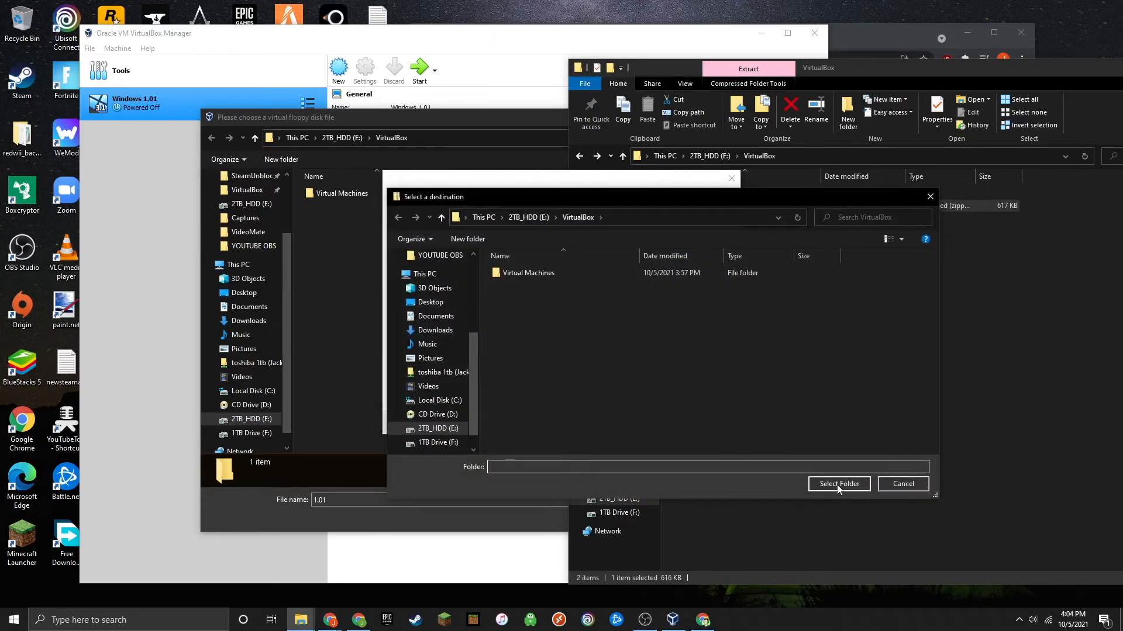
left_click(838, 484)
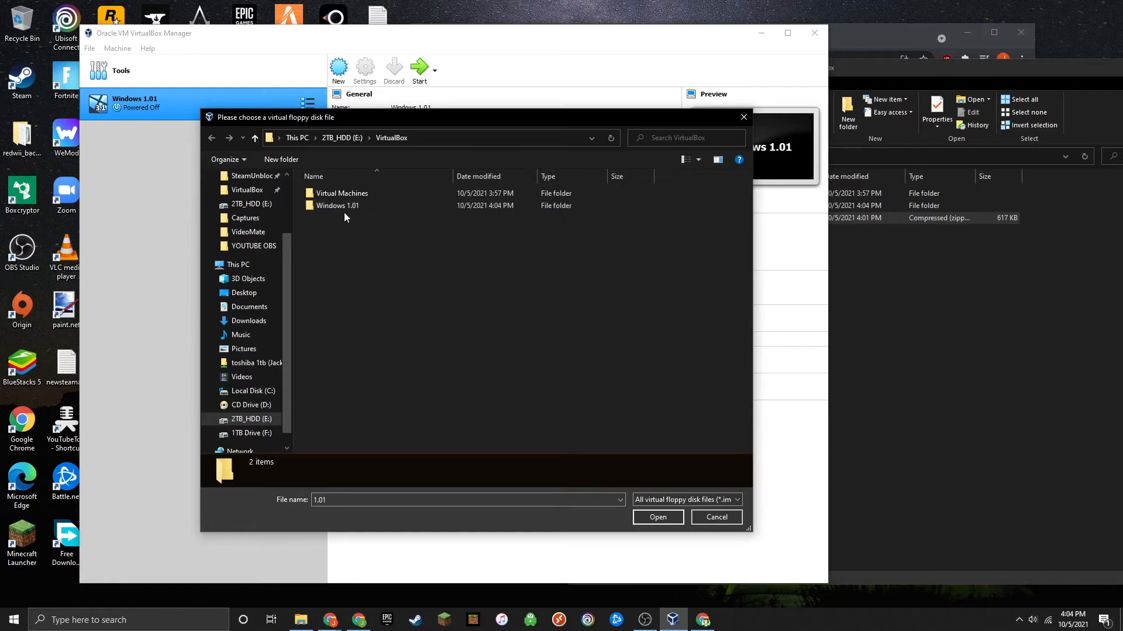
- Load Windows 1.01.ima from the extracted folder into the floppy drive and save settings
double_click(337, 206)
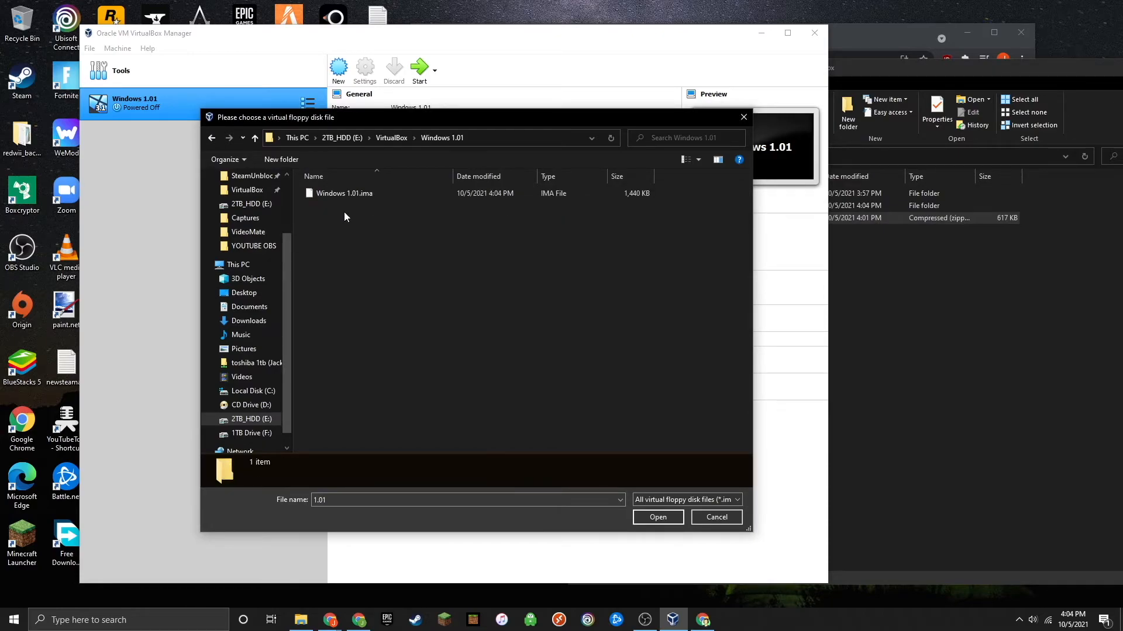
mouse_move(343, 193)
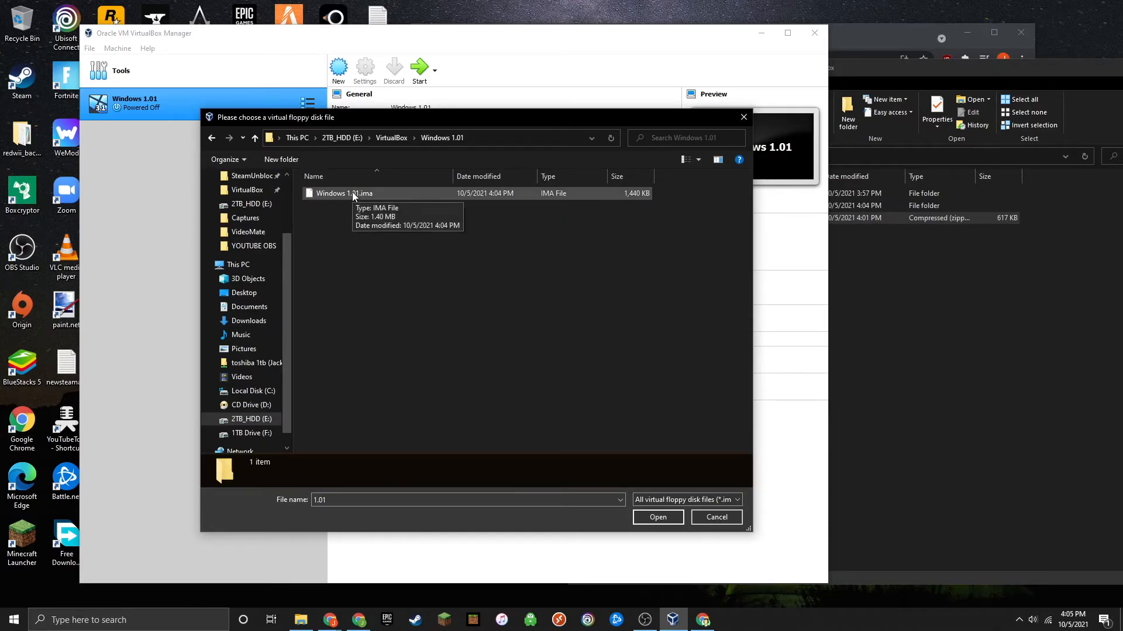
left_click(656, 517)
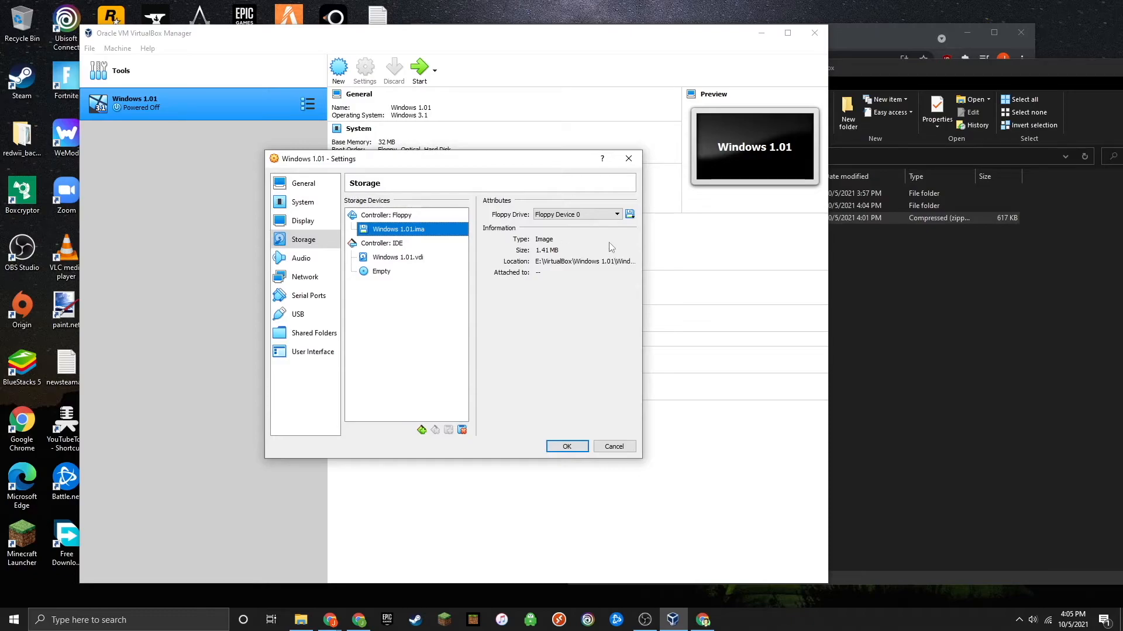
left_click(566, 445)
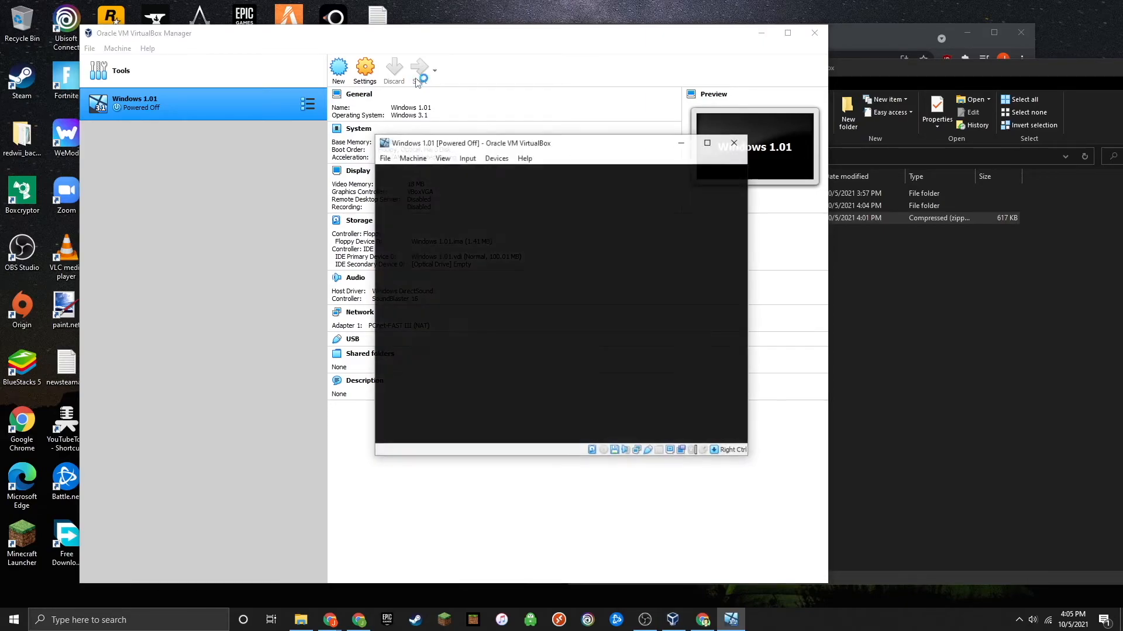
- Boot the Windows 1.01 machine and type 'hello from windows 1.01' in Notepad
left_click(418, 70)
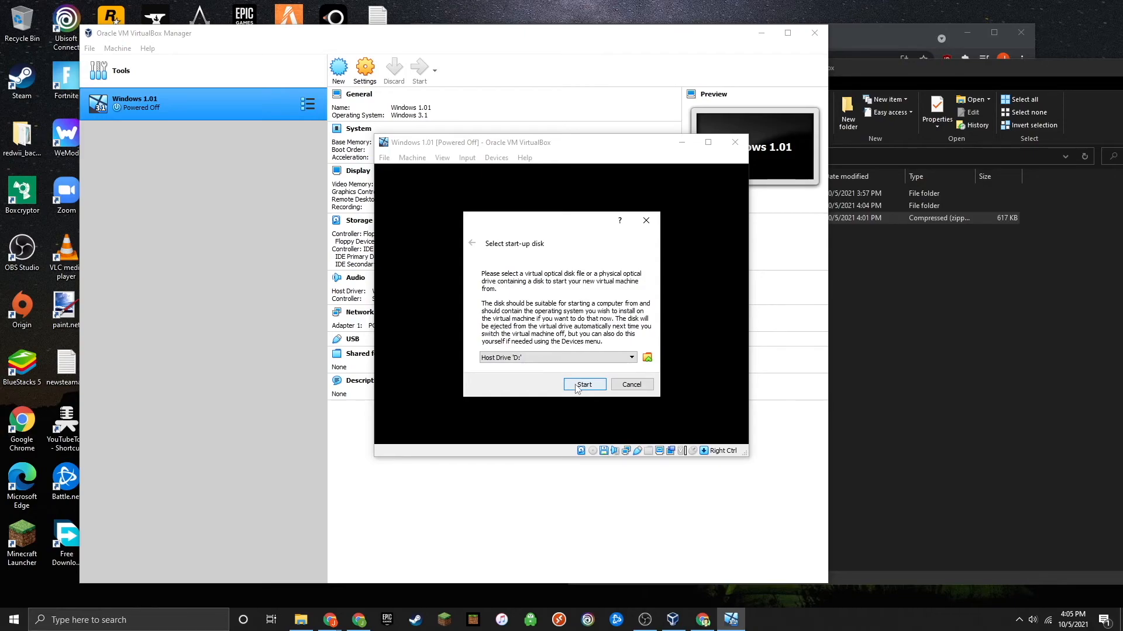
left_click(585, 384)
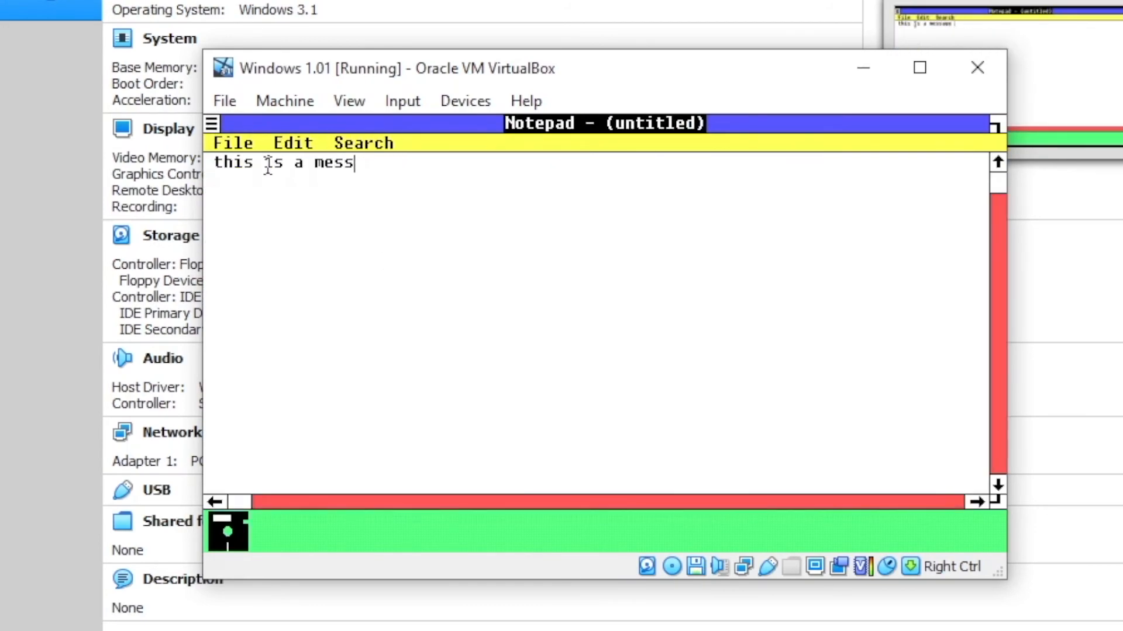
type("hello from windows 1.01")
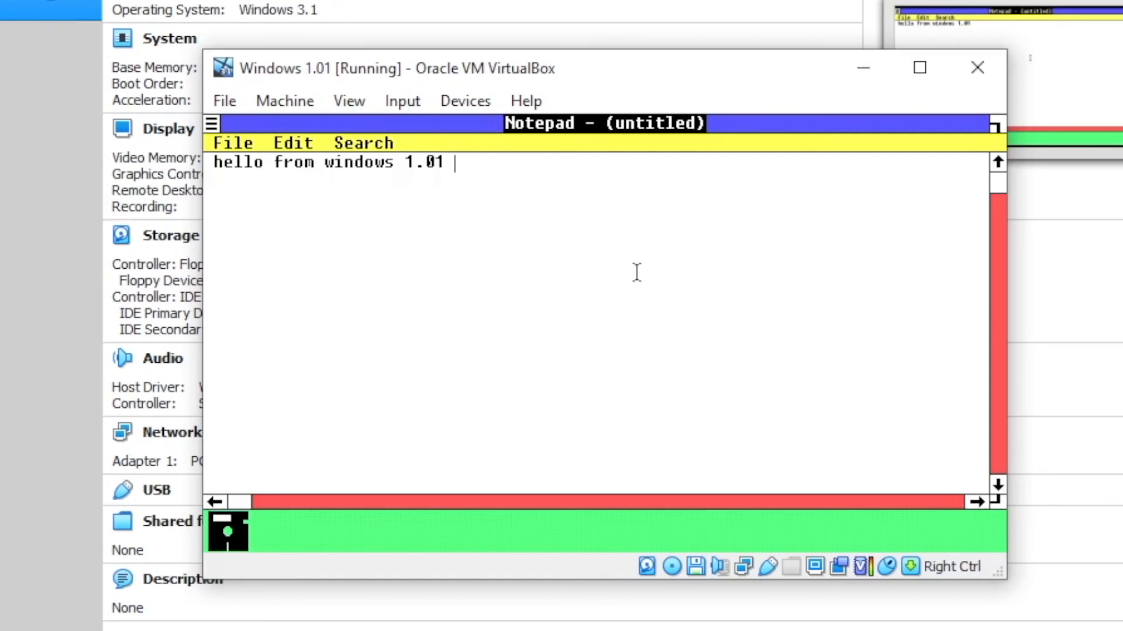